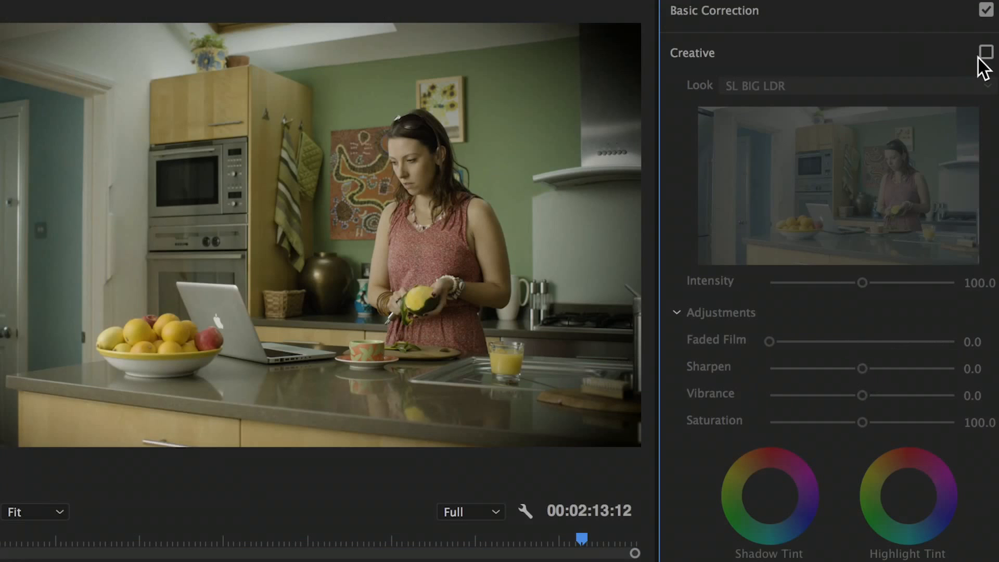
Step: Enable Lumetri's Creative section to apply the SL BIG LDR look, then show the look presets
{"action": "left_click", "coordinate": [985, 51]}
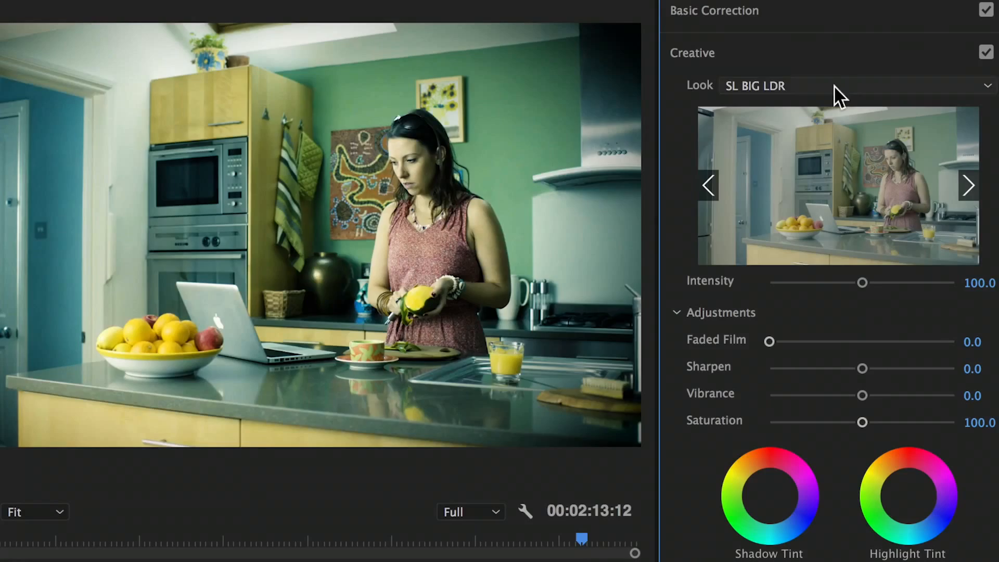
{"action": "left_click", "coordinate": [854, 85]}
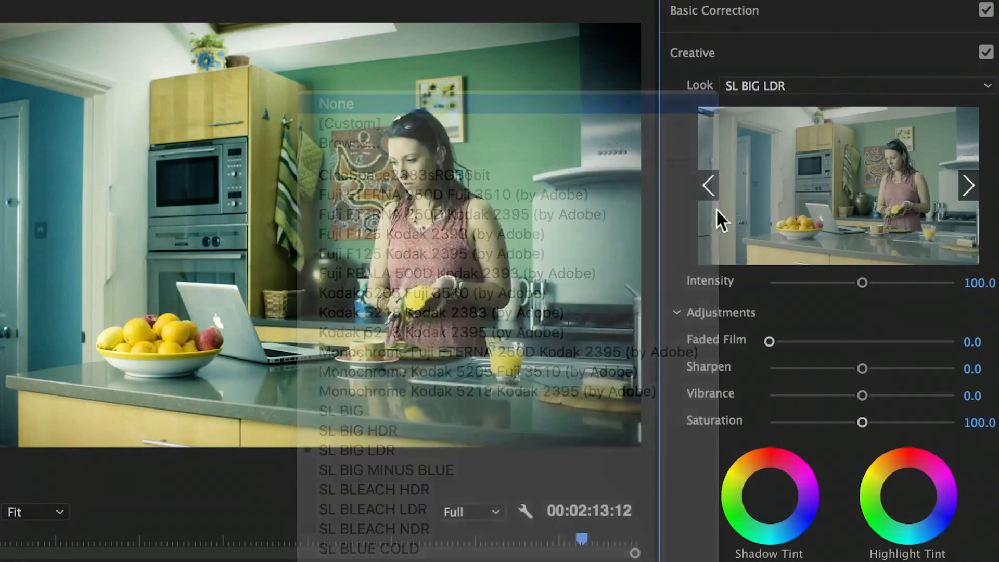